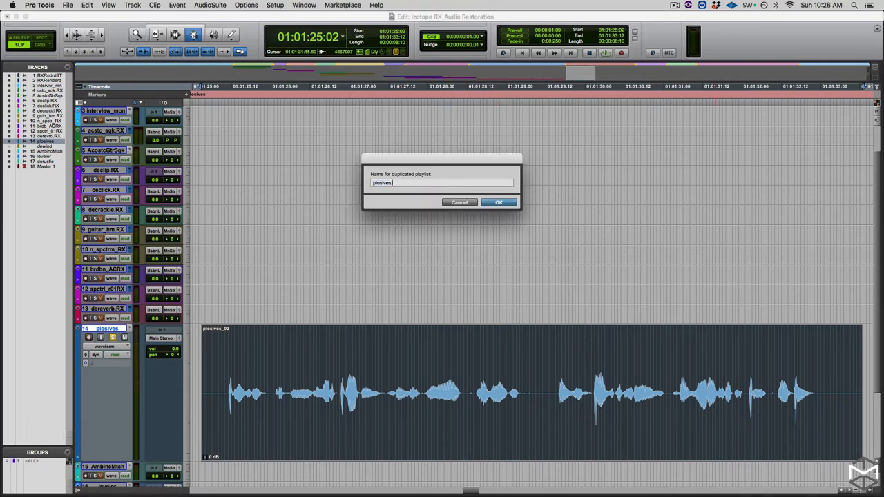
Step: Confirm the 'plosives' duplicate playlist, then send its vocal clip to iZotope RX 7 Connect
{"action": "left_click", "coordinate": [498, 201]}
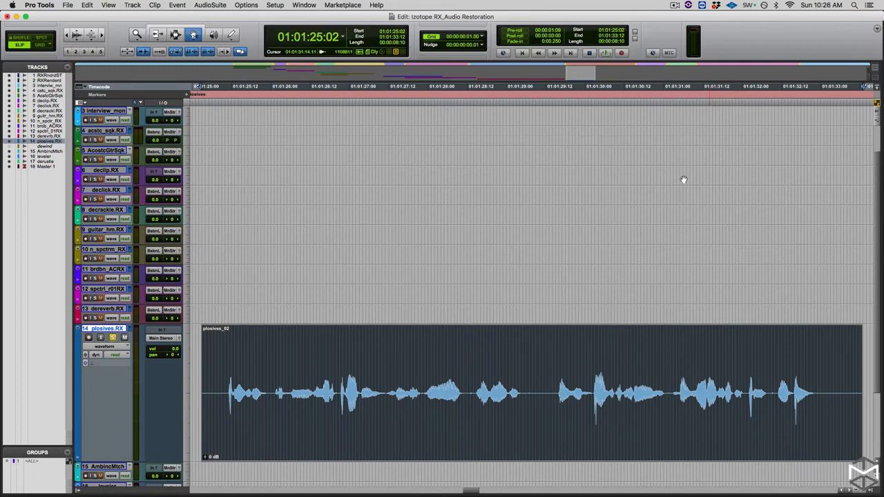
{"action": "left_click", "coordinate": [210, 5]}
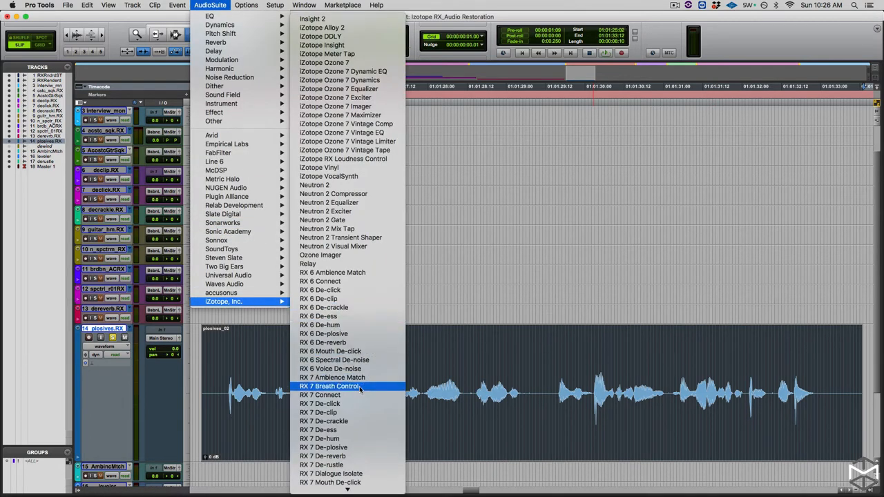
{"action": "left_click", "coordinate": [319, 394]}
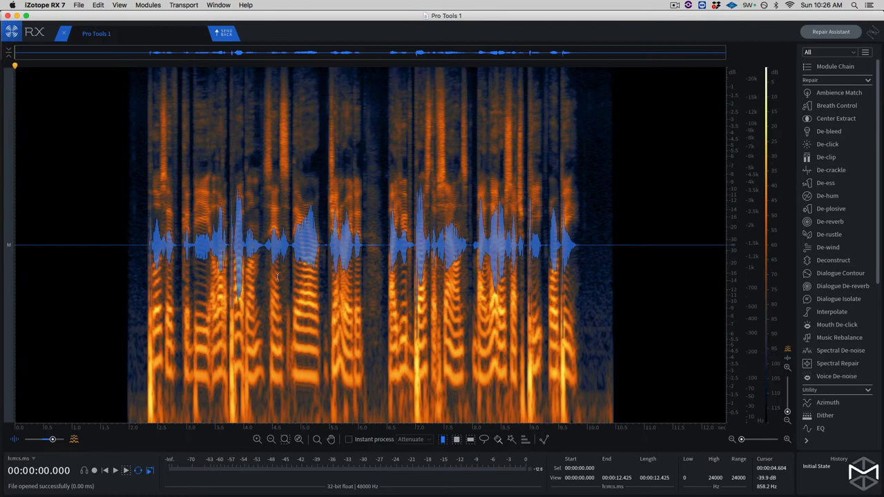
{"action": "left_click", "coordinate": [115, 470]}
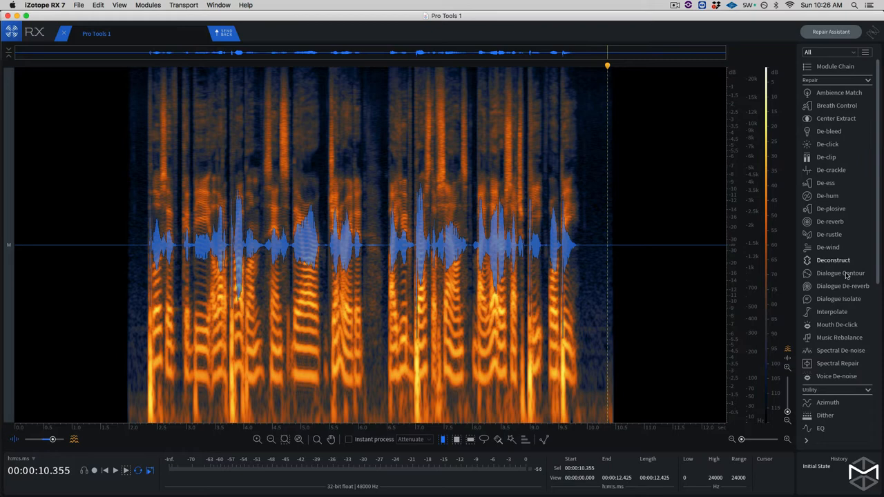
{"action": "mouse_move", "coordinate": [836, 217]}
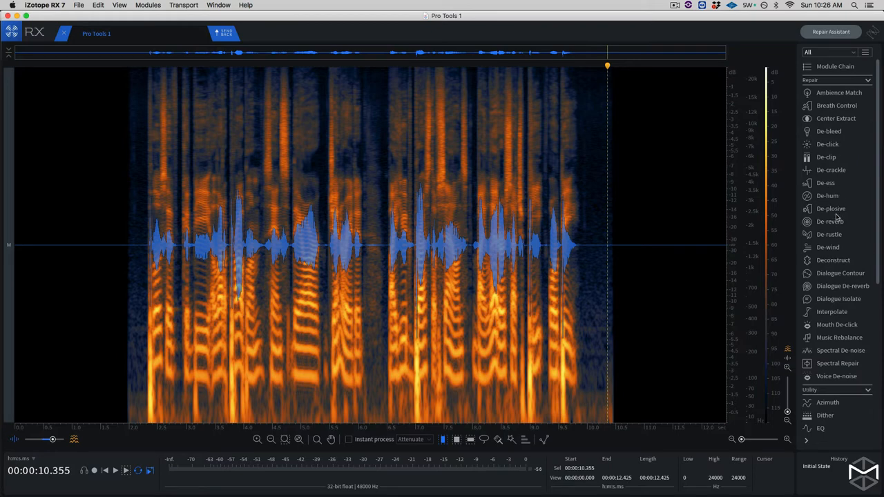
Step: Open De-plosive, set Strength to 3.2 and lower Frequency limit to 254 Hz
{"action": "left_click", "coordinate": [831, 209]}
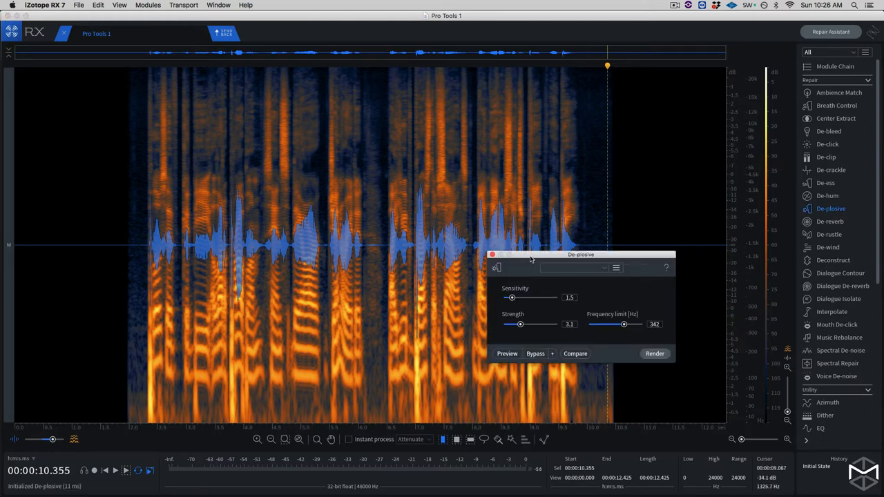
{"action": "left_click_drag", "start_coordinate": [581, 254], "coordinate": [459, 221]}
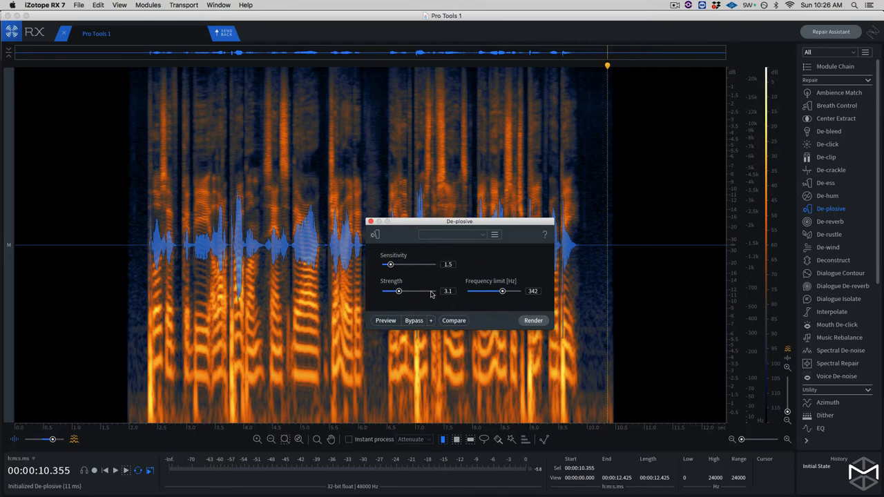
{"action": "mouse_move", "coordinate": [412, 283]}
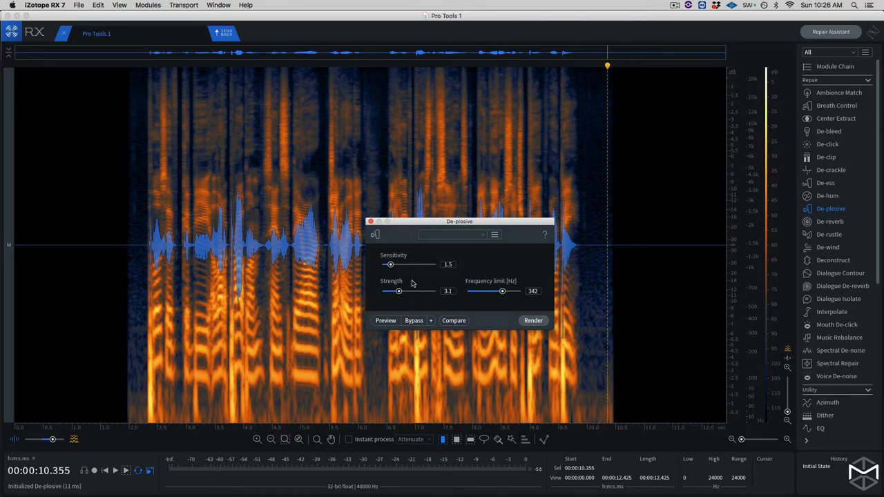
{"action": "mouse_move", "coordinate": [391, 265]}
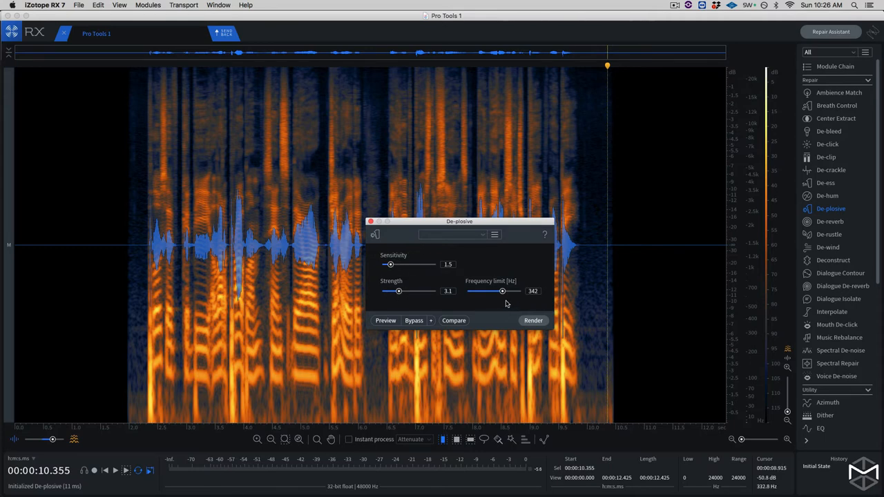
{"action": "mouse_move", "coordinate": [413, 264]}
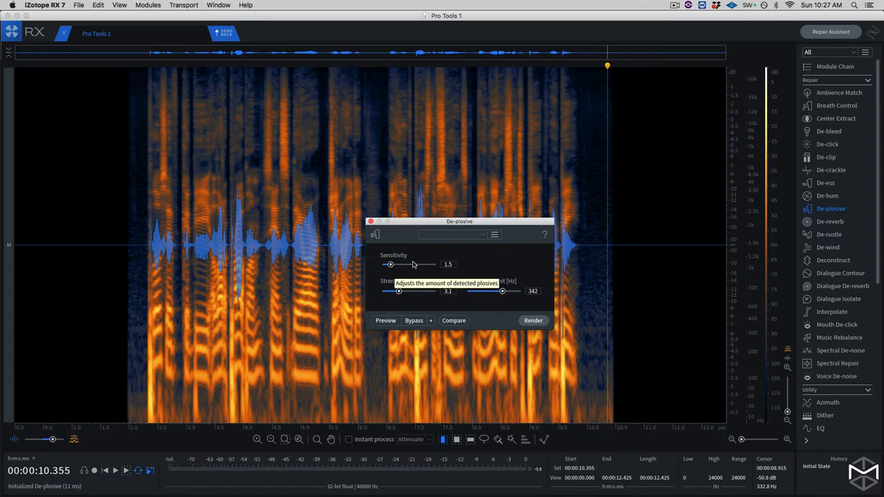
{"action": "mouse_move", "coordinate": [435, 280]}
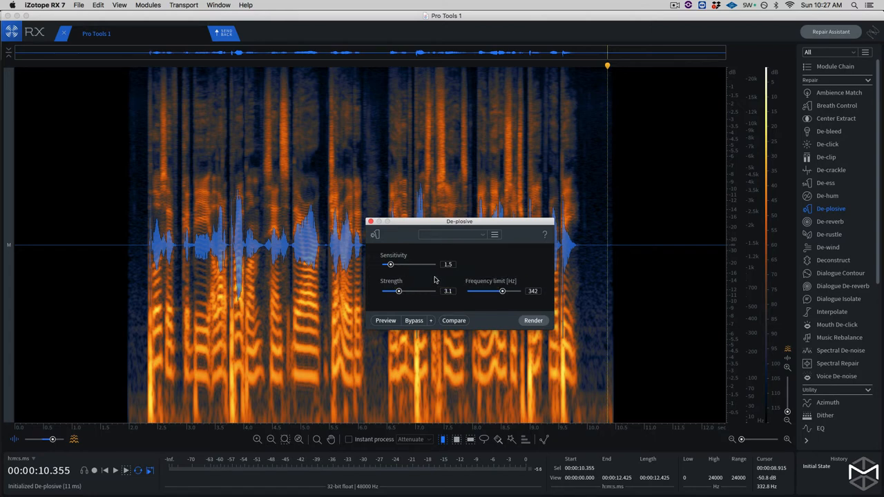
{"action": "mouse_move", "coordinate": [399, 291]}
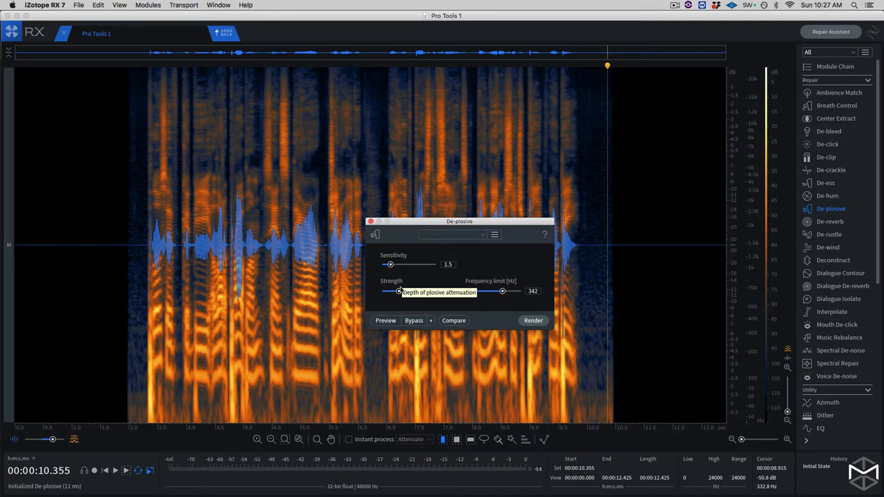
{"action": "left_click_drag", "start_coordinate": [391, 290], "coordinate": [399, 290]}
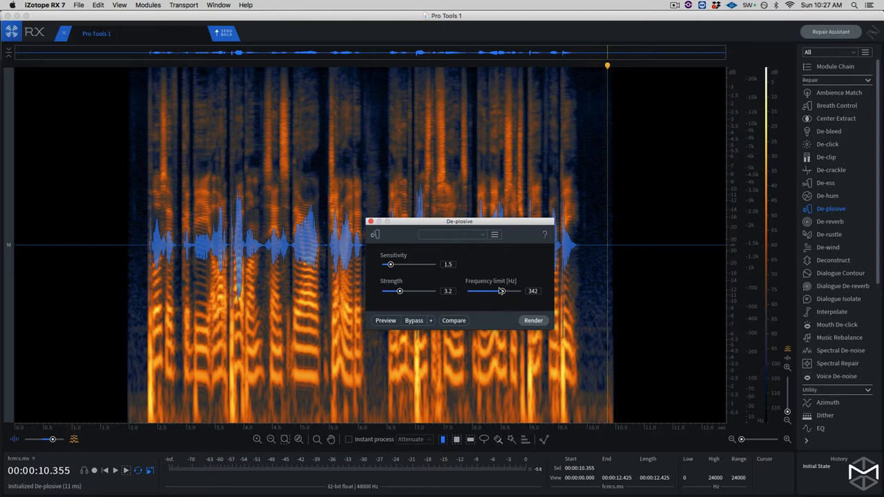
{"action": "mouse_move", "coordinate": [498, 283]}
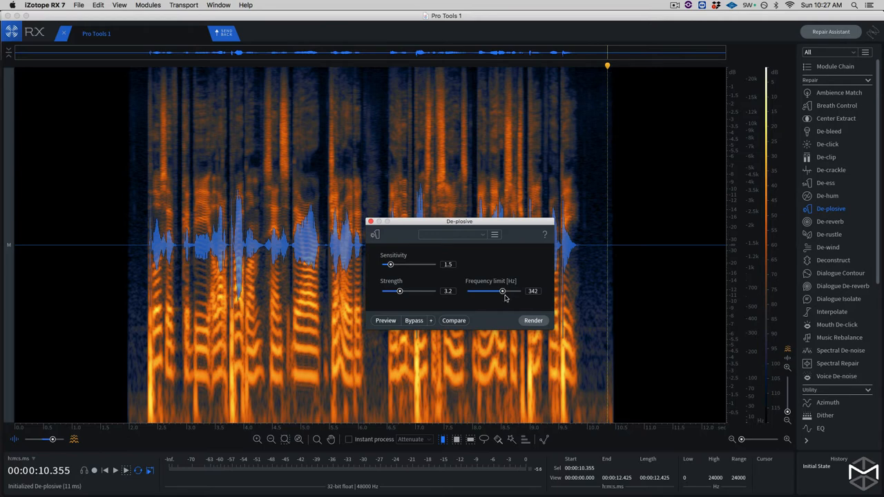
{"action": "left_click_drag", "start_coordinate": [502, 291], "coordinate": [497, 290]}
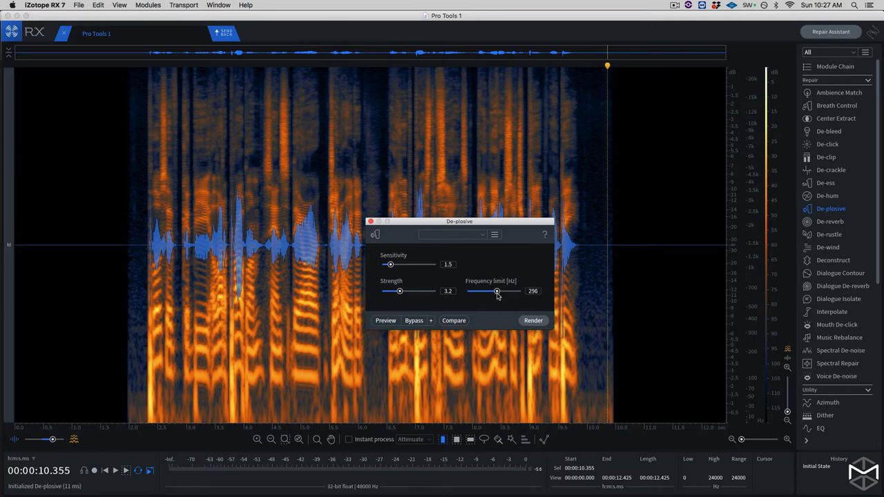
{"action": "left_click_drag", "start_coordinate": [496, 291], "coordinate": [494, 290]}
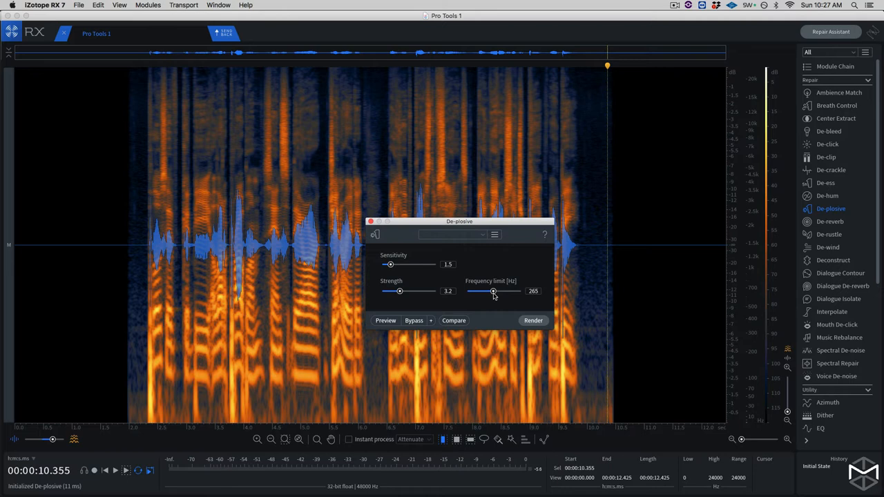
{"action": "left_click_drag", "start_coordinate": [493, 291], "coordinate": [491, 291]}
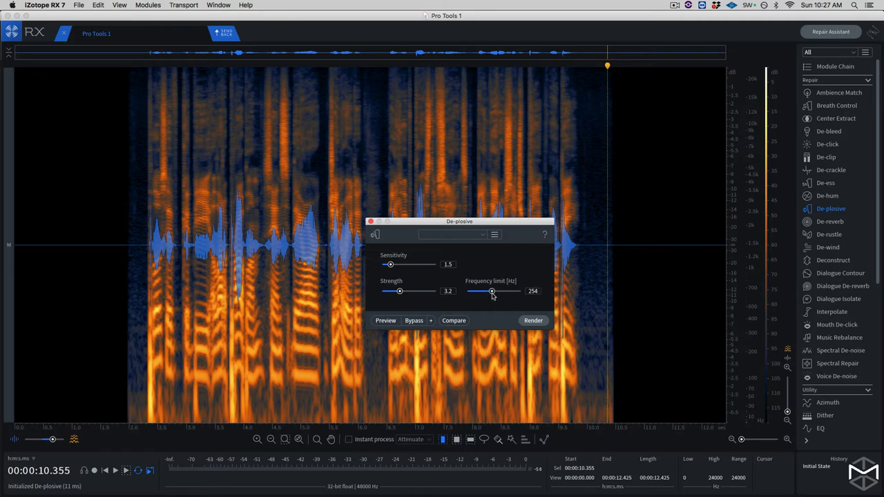
{"action": "mouse_move", "coordinate": [395, 228]}
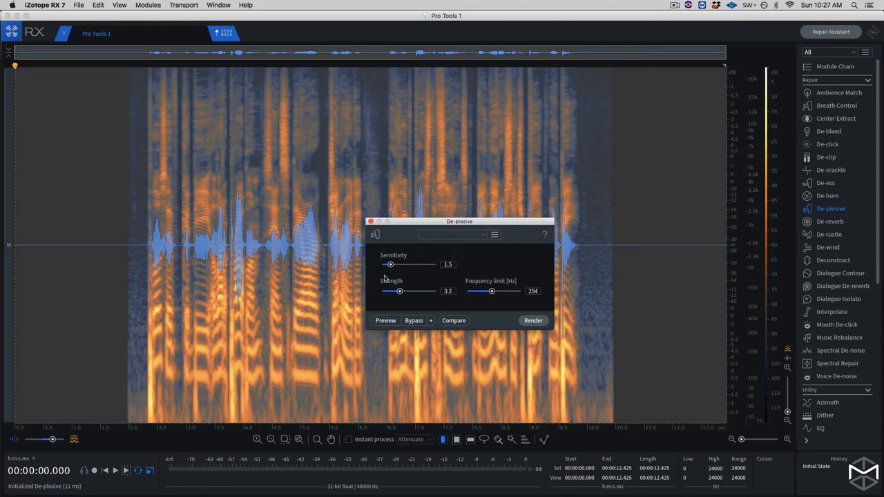
Step: Push De-plosive Sensitivity up to 5.0 and Strength to 5.0, limit staying at 254 Hz
{"action": "left_click_drag", "start_coordinate": [390, 264], "coordinate": [405, 264]}
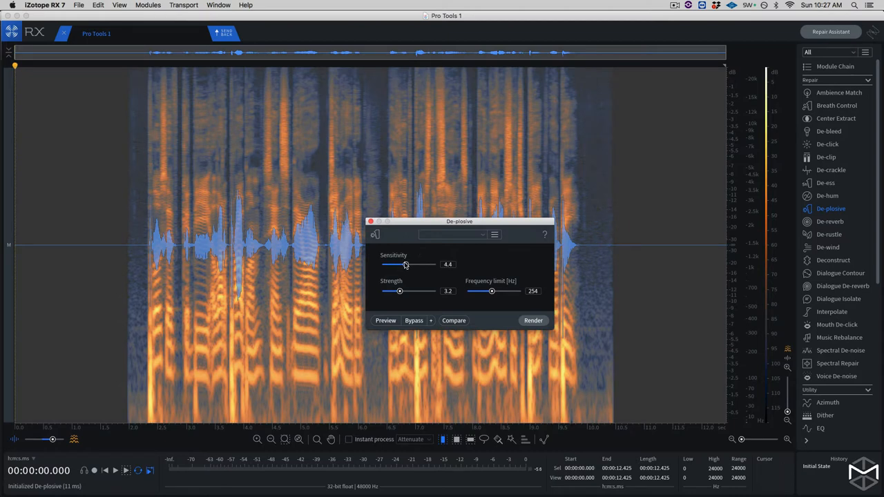
{"action": "left_click_drag", "start_coordinate": [403, 265], "coordinate": [408, 264]}
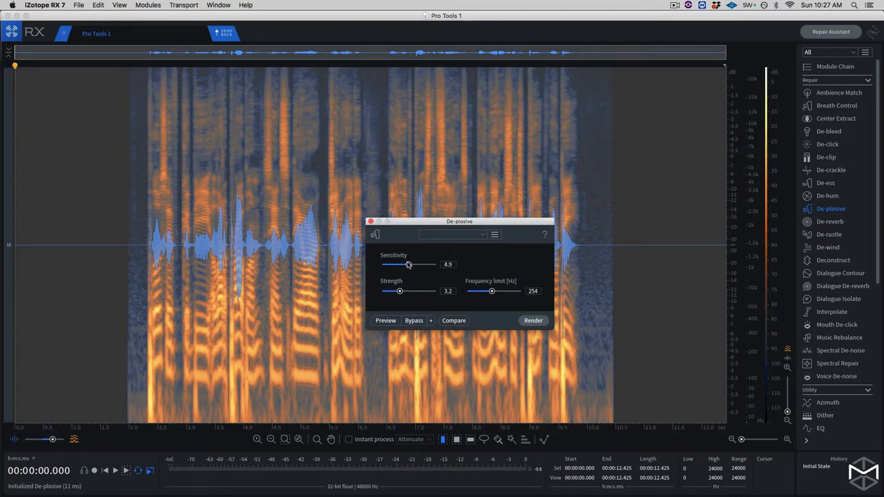
{"action": "left_click_drag", "start_coordinate": [406, 265], "coordinate": [410, 265]}
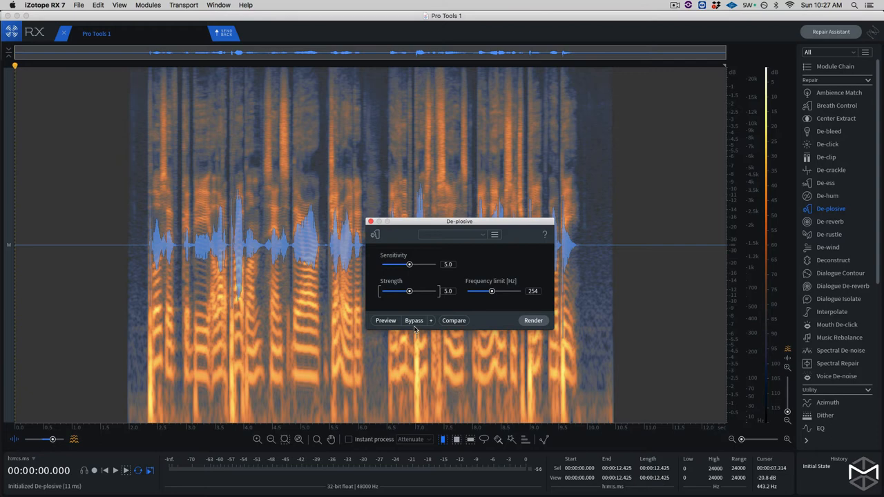
{"action": "left_click", "coordinate": [454, 320]}
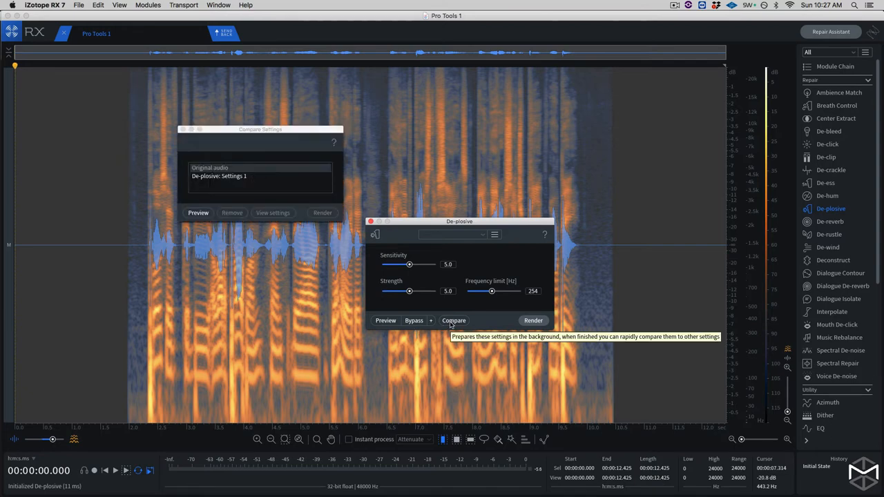
{"action": "mouse_move", "coordinate": [205, 159]}
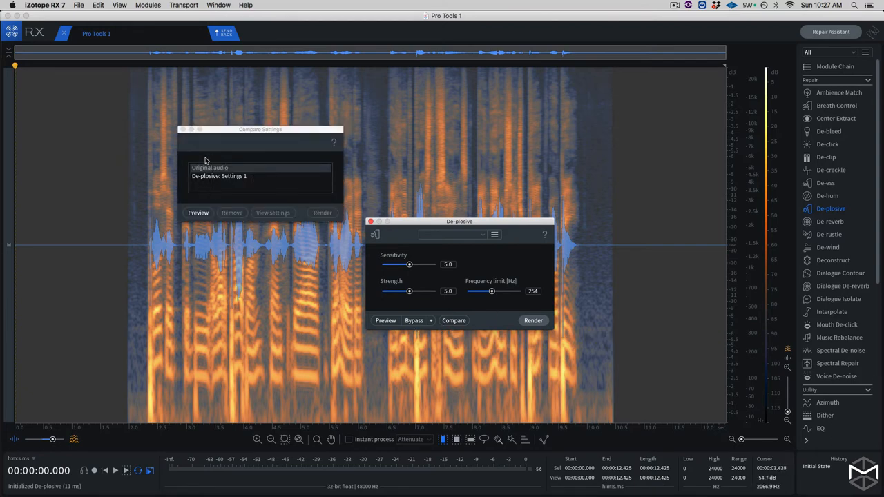
{"action": "left_click", "coordinate": [198, 212]}
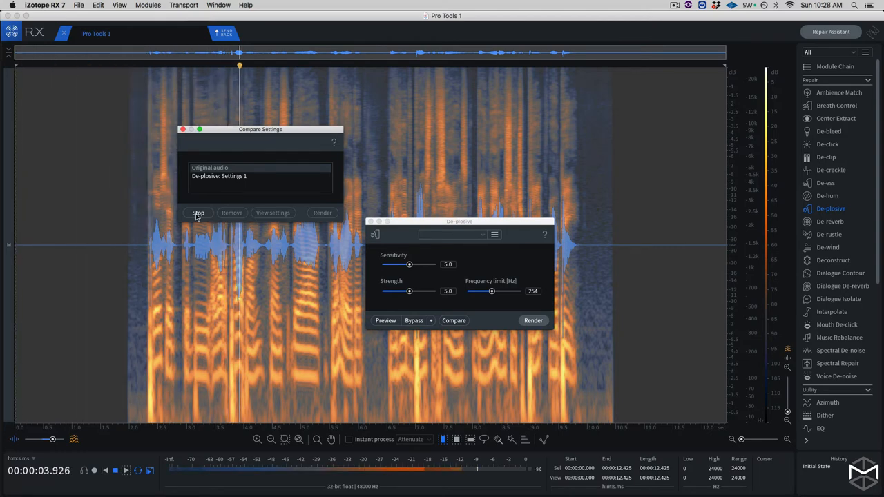
{"action": "left_click", "coordinate": [199, 213]}
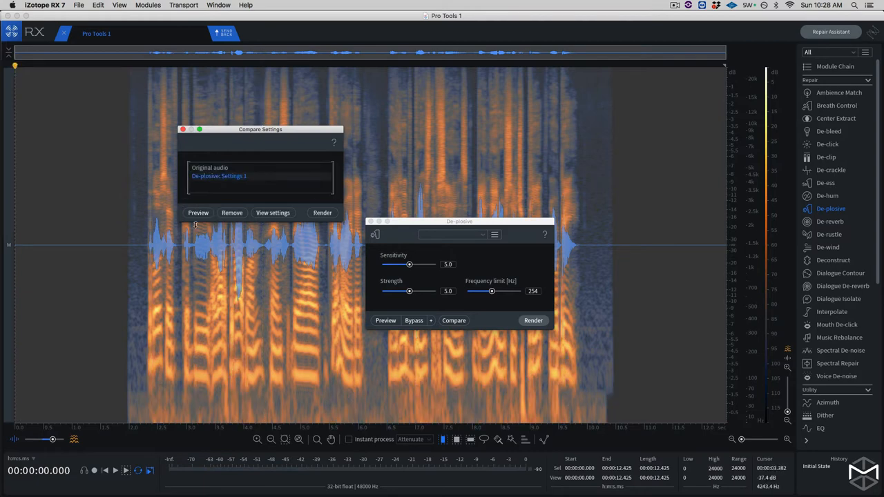
{"action": "left_click", "coordinate": [198, 213]}
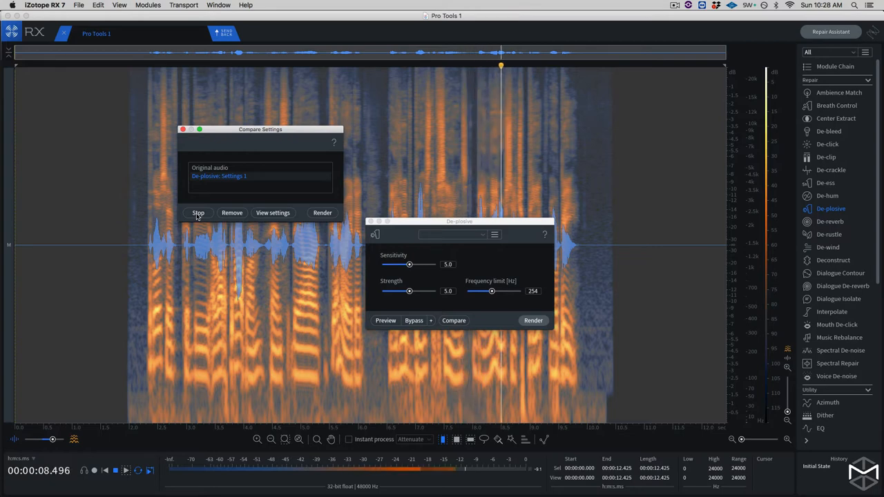
{"action": "left_click", "coordinate": [199, 213]}
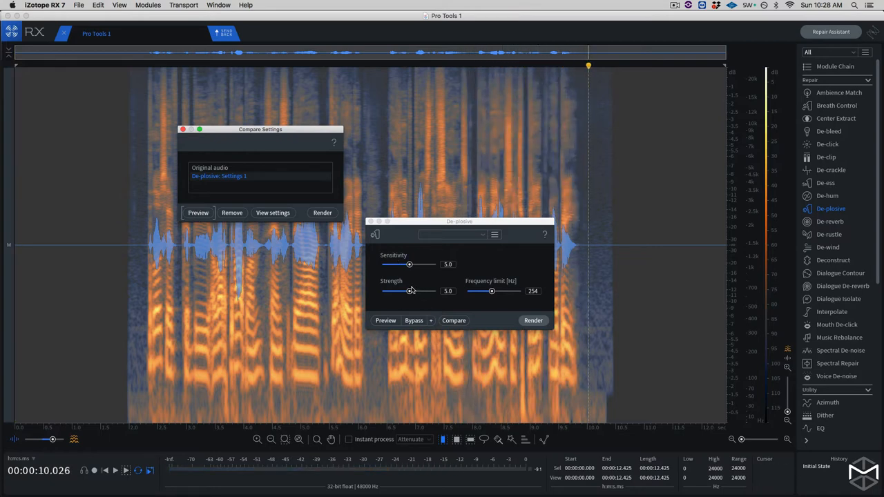
Step: Lower De-plosive Strength to 4.0, save it as Settings 2, and audition it
{"action": "left_click_drag", "start_coordinate": [409, 291], "coordinate": [405, 291]}
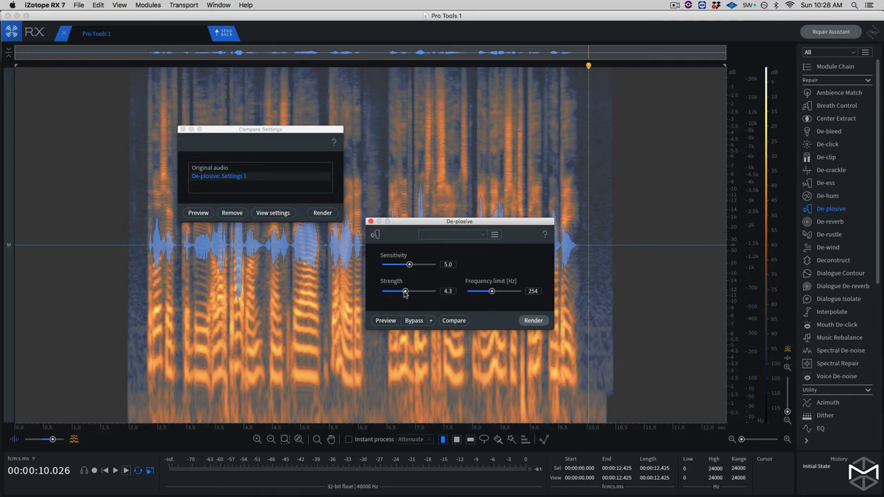
{"action": "left_click_drag", "start_coordinate": [410, 291], "coordinate": [404, 290]}
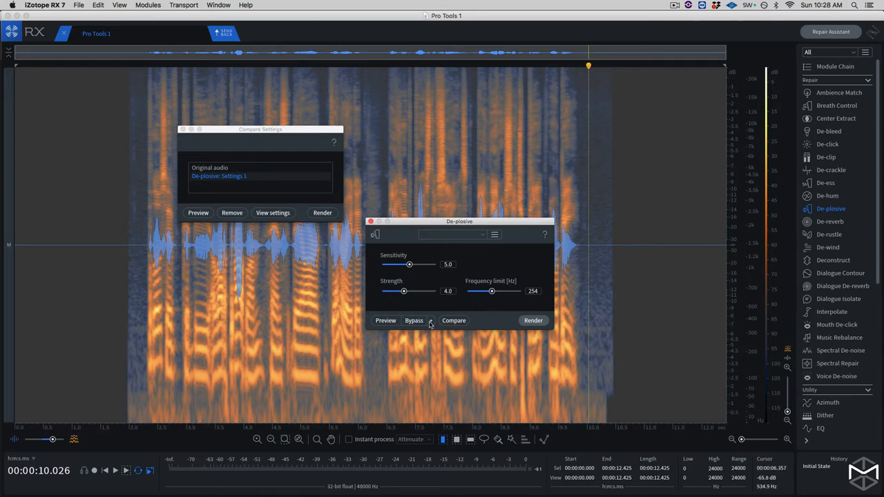
{"action": "left_click", "coordinate": [431, 320]}
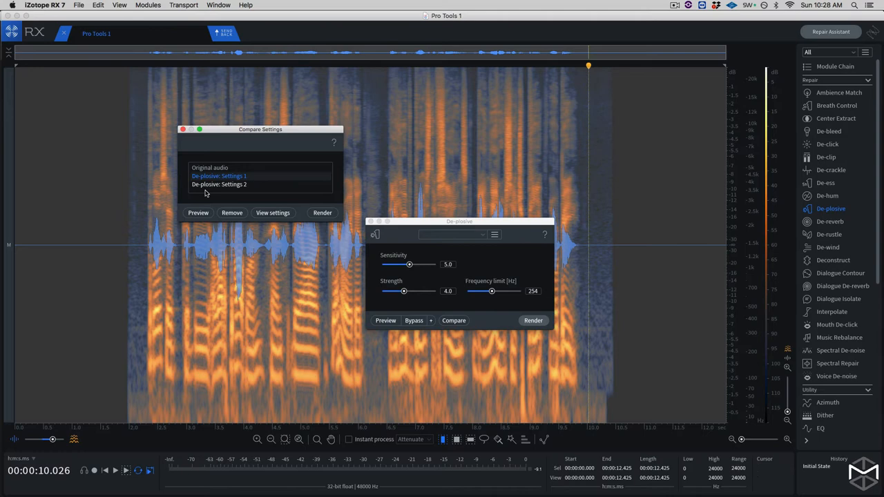
{"action": "left_click", "coordinate": [219, 184]}
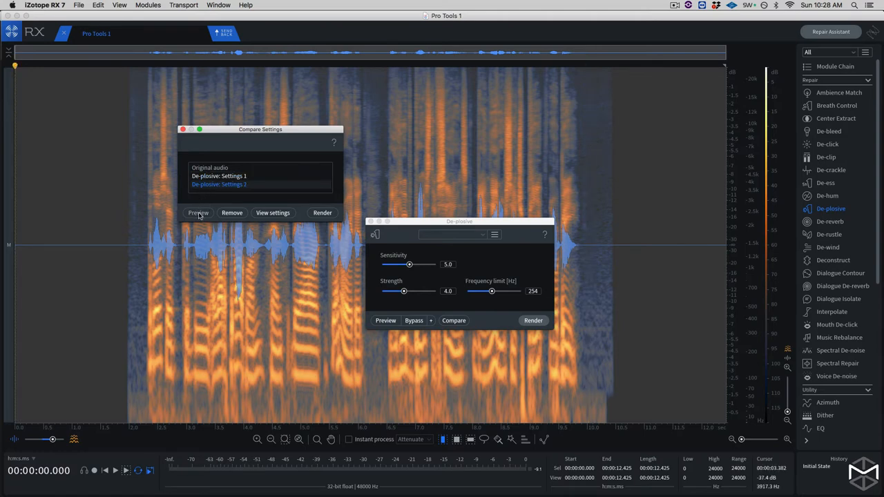
{"action": "left_click", "coordinate": [198, 213]}
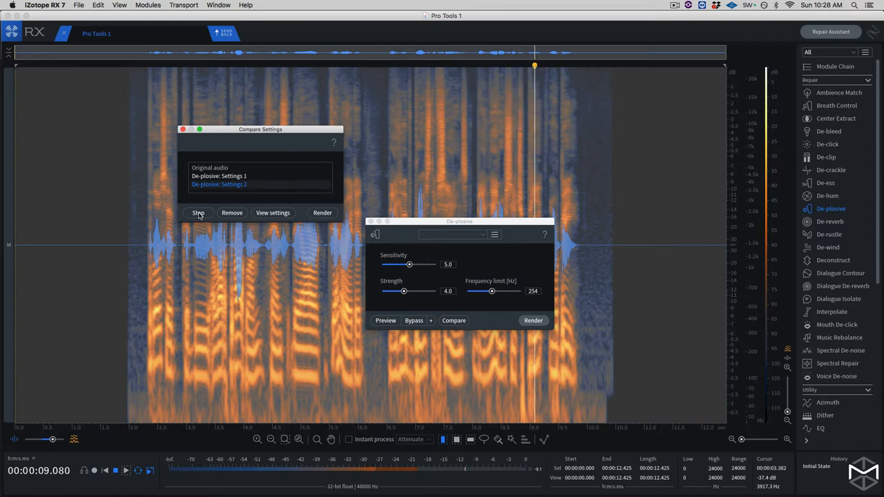
{"action": "left_click", "coordinate": [198, 213]}
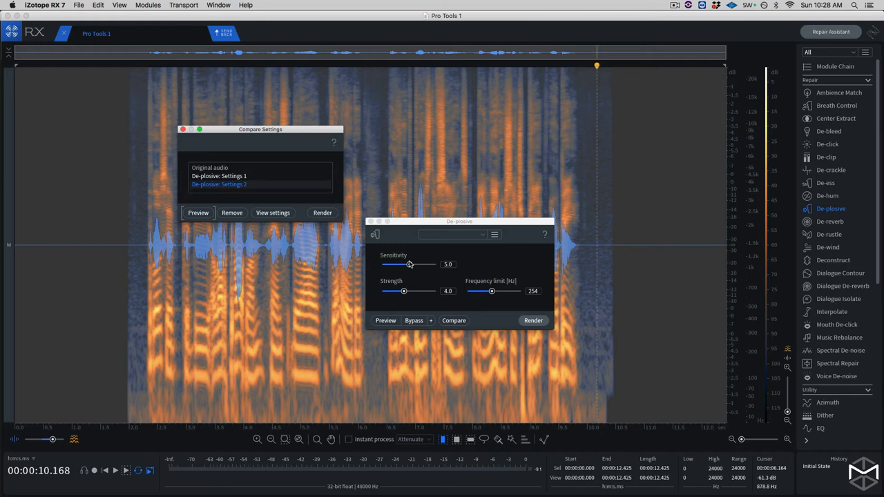
Step: Lower Sensitivity to 4.0 and audition the result as Settings 3
{"action": "left_click_drag", "start_coordinate": [409, 264], "coordinate": [407, 264]}
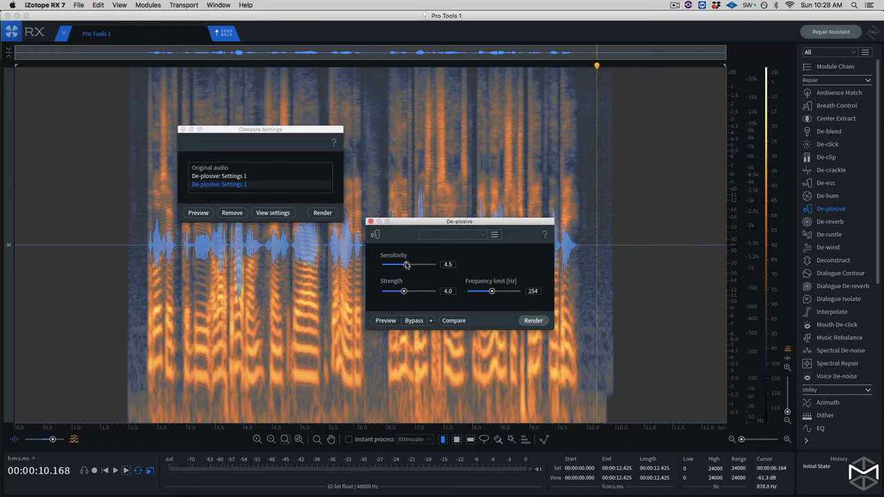
{"action": "left_click_drag", "start_coordinate": [408, 264], "coordinate": [404, 264]}
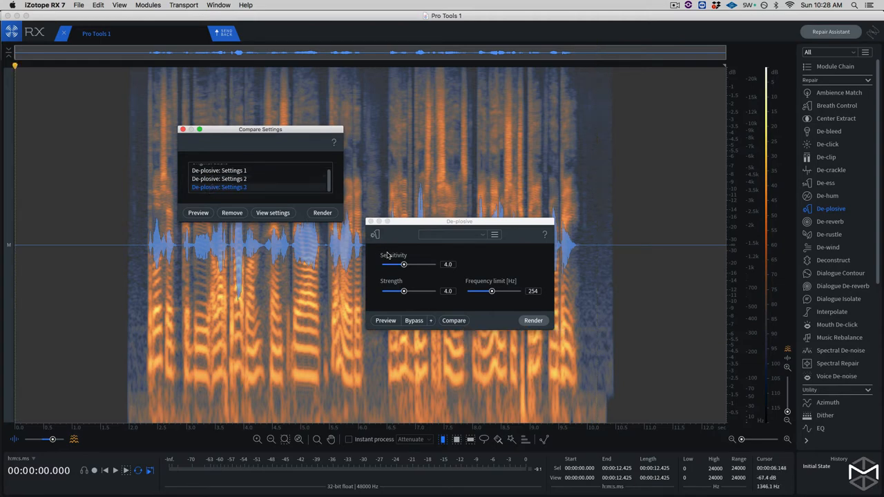
{"action": "left_click", "coordinate": [199, 212]}
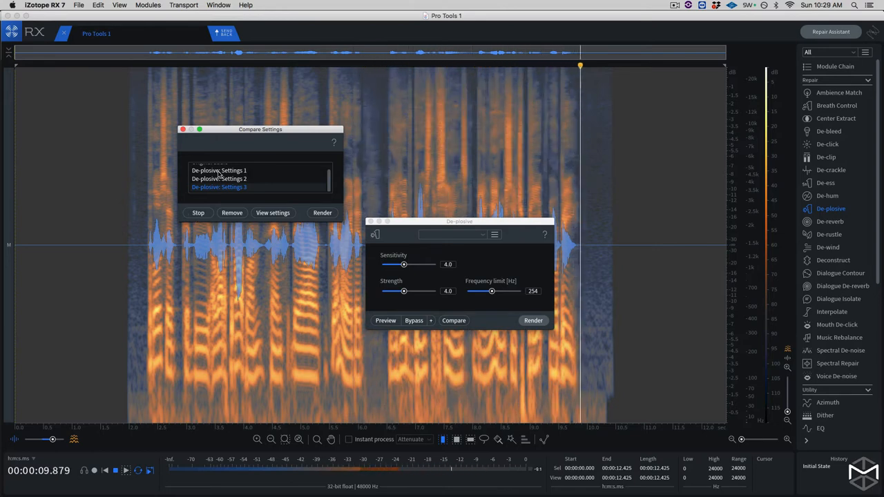
Step: Compare Settings 3 against the original audio and pick Settings 3 to apply
{"action": "left_click", "coordinate": [198, 213]}
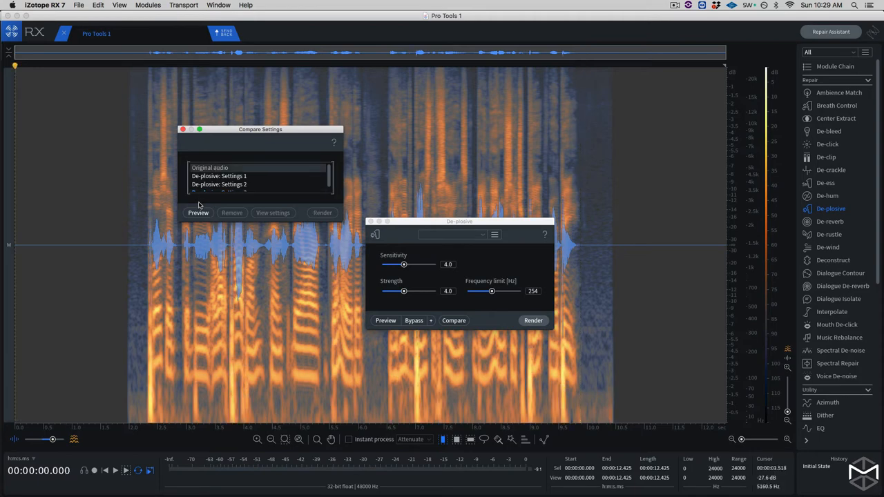
{"action": "left_click", "coordinate": [198, 212]}
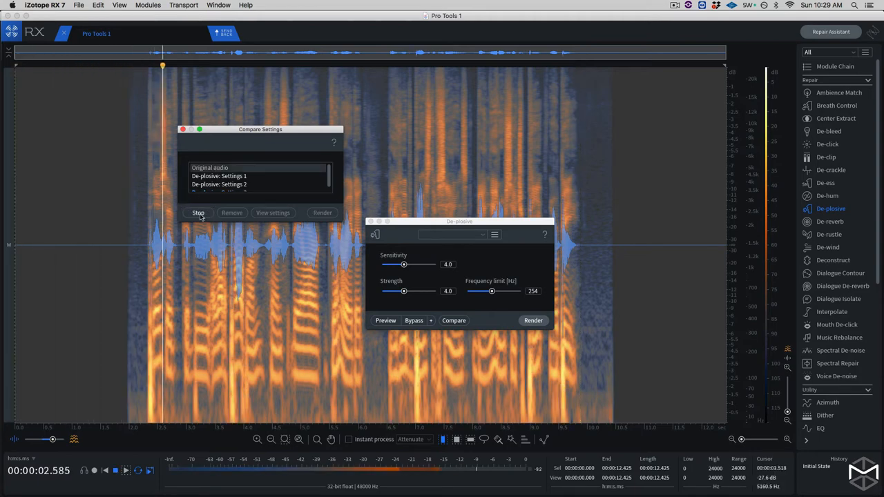
{"action": "left_click", "coordinate": [198, 212]}
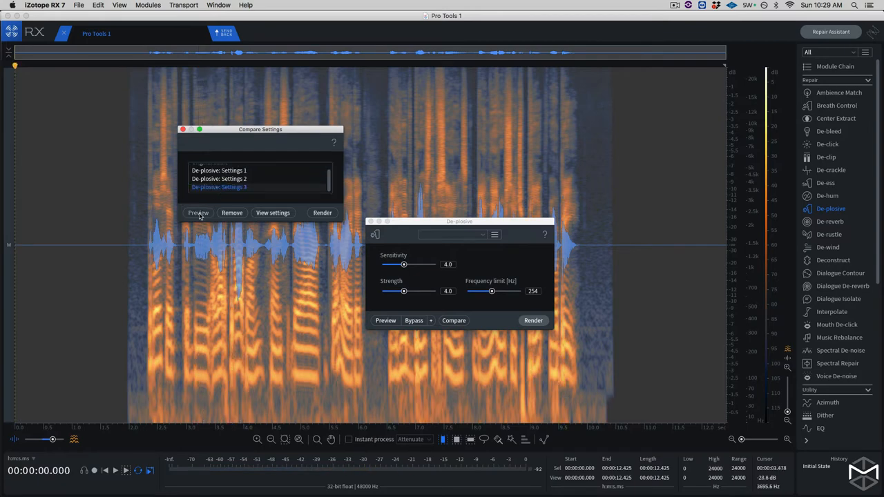
{"action": "left_click", "coordinate": [198, 212]}
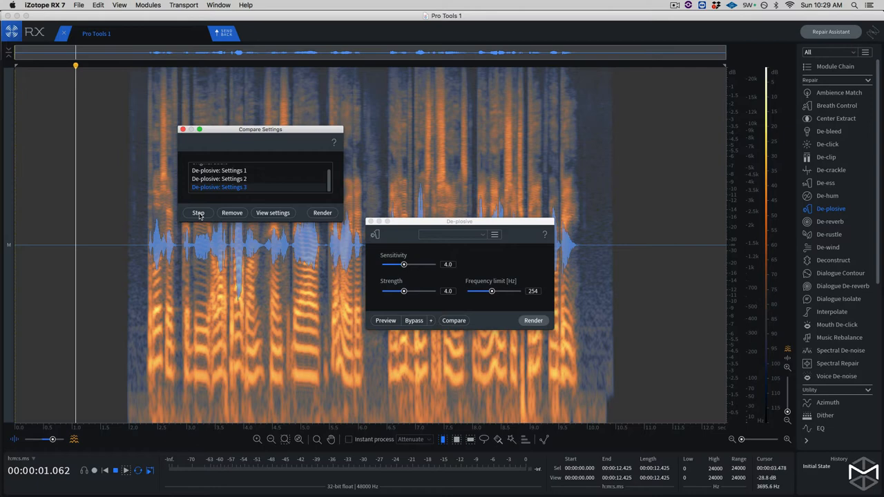
{"action": "left_click", "coordinate": [198, 213]}
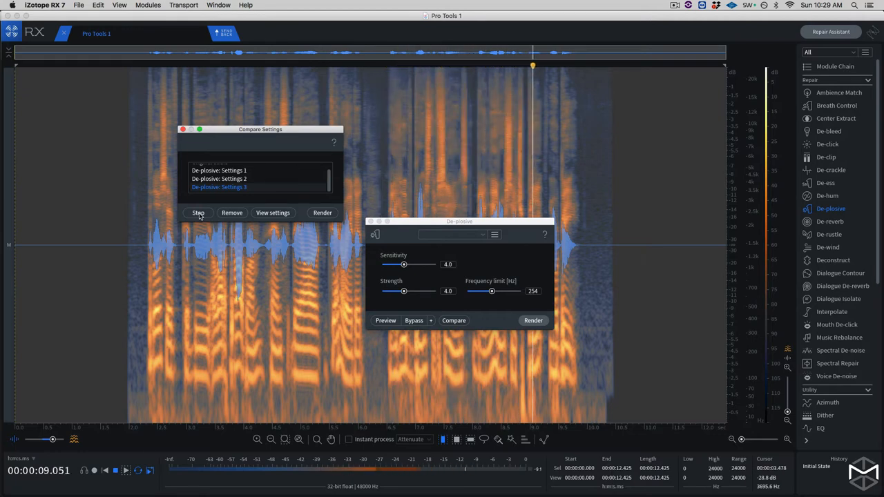
{"action": "left_click", "coordinate": [198, 213]}
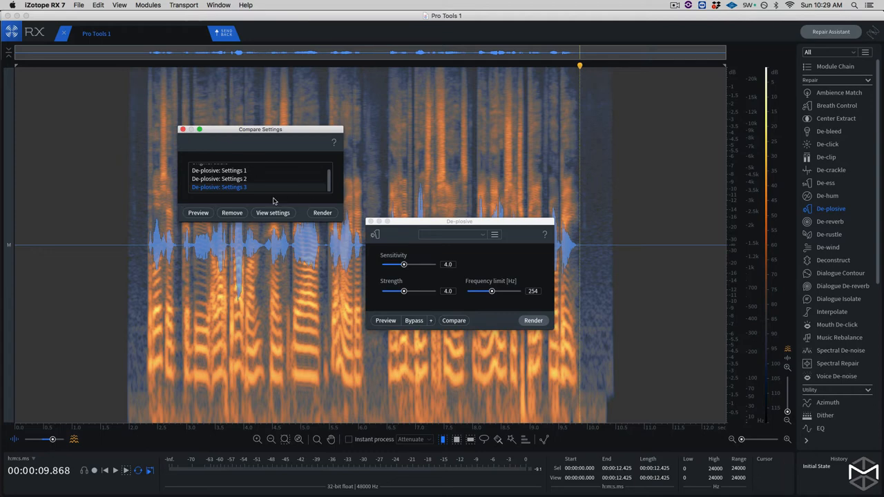
{"action": "mouse_move", "coordinate": [242, 201]}
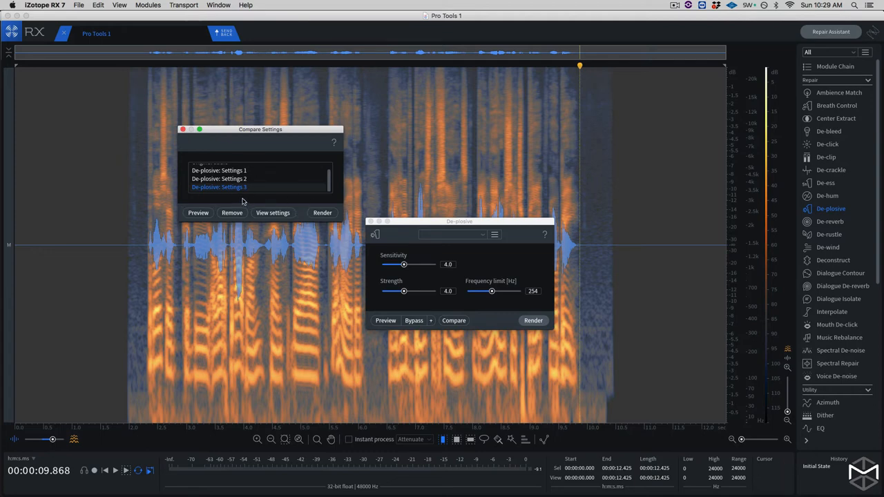
{"action": "left_click", "coordinate": [183, 129]}
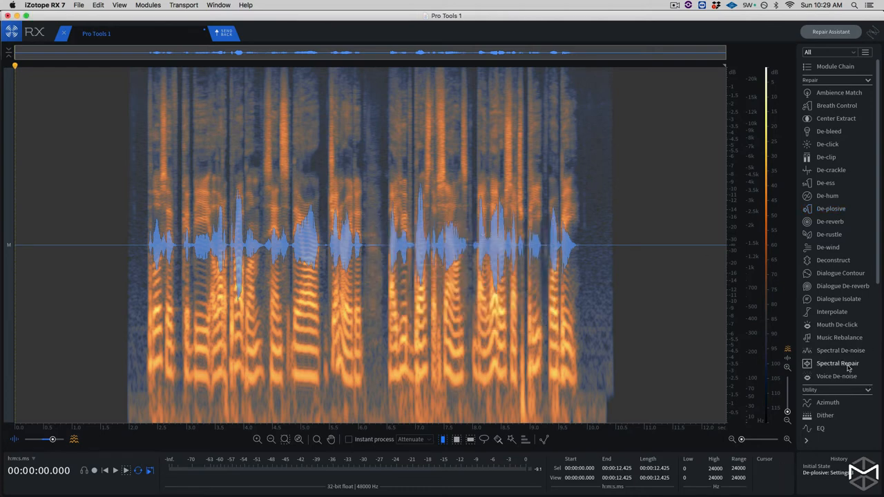
{"action": "mouse_move", "coordinate": [838, 363]}
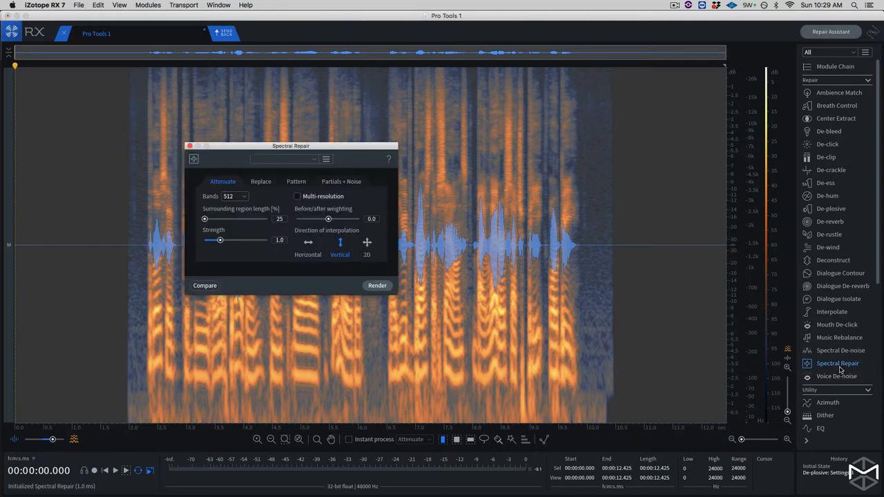
Step: Move the Spectral Repair panel aside so it doesn't cover the vocal
{"action": "left_click_drag", "start_coordinate": [291, 145], "coordinate": [352, 160]}
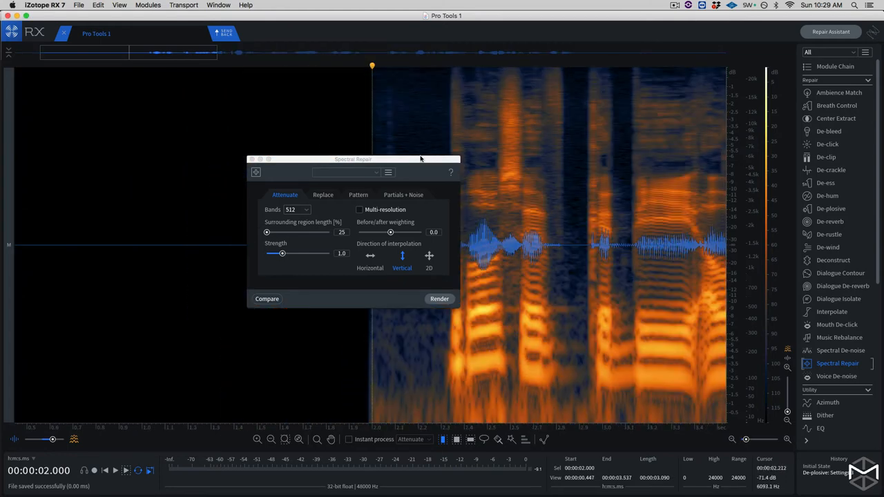
{"action": "left_click_drag", "start_coordinate": [353, 159], "coordinate": [156, 129]}
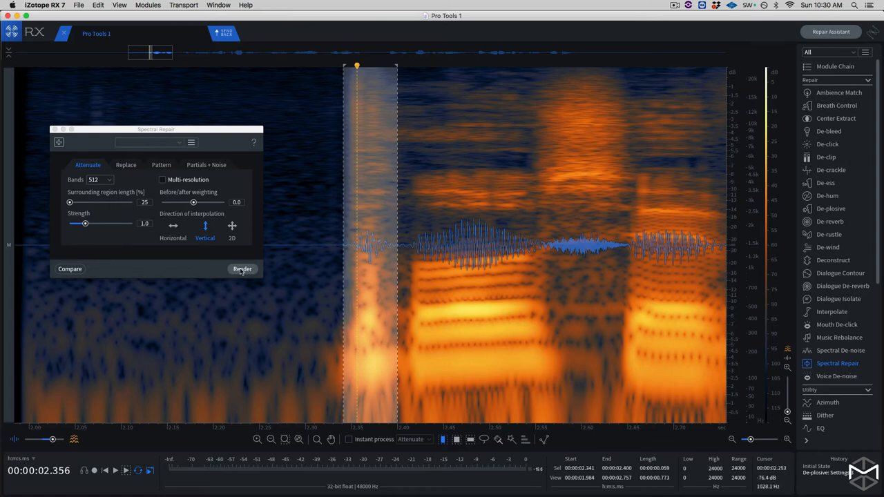
Step: Attenuate the plosive near 2.35 s, then select and attenuate the burst near 3.78 s
{"action": "left_click", "coordinate": [243, 269]}
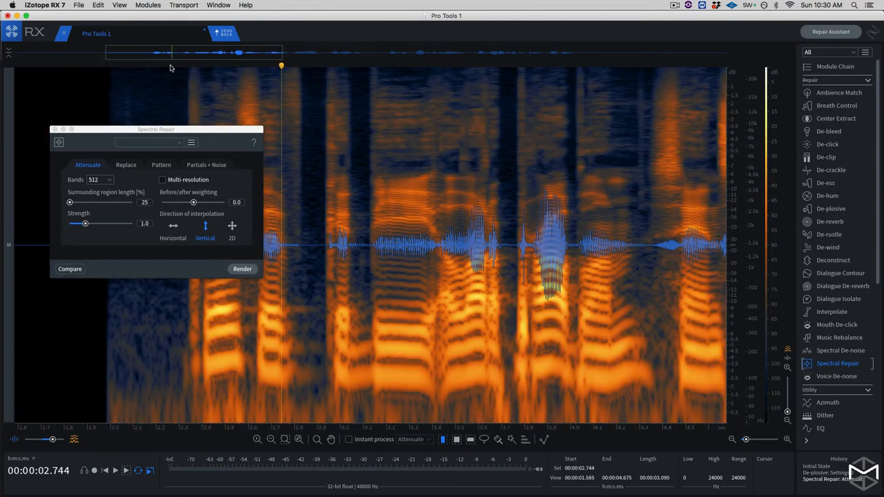
{"action": "left_click", "coordinate": [125, 471]}
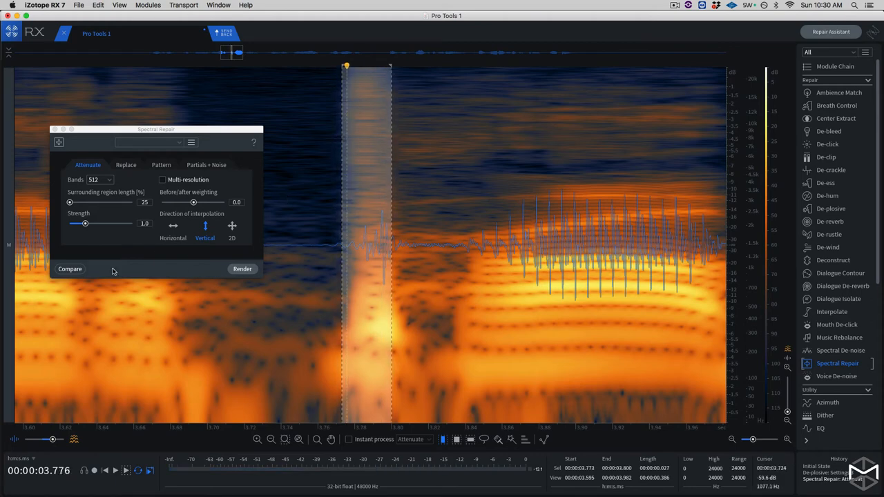
{"action": "left_click", "coordinate": [242, 269]}
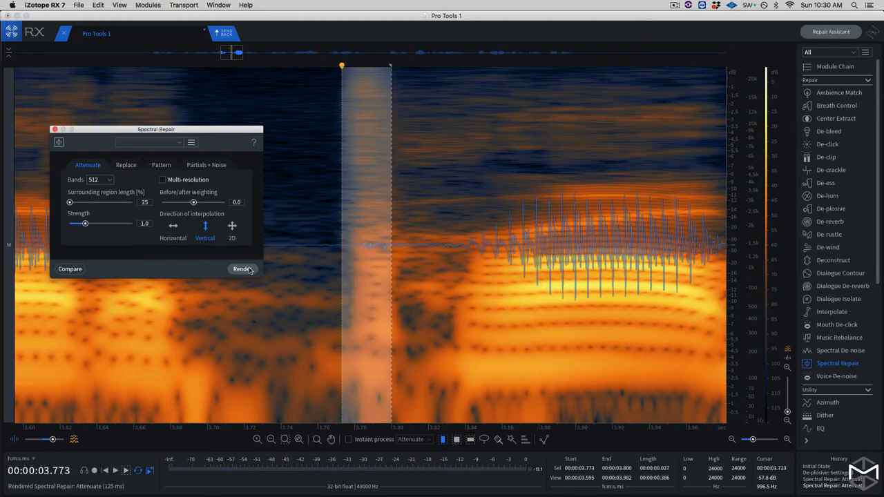
{"action": "mouse_move", "coordinate": [243, 269]}
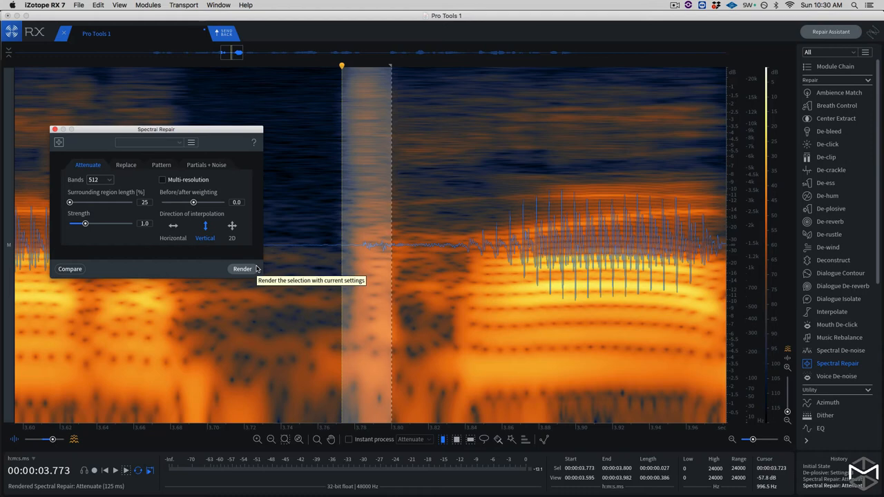
{"action": "left_click", "coordinate": [242, 269]}
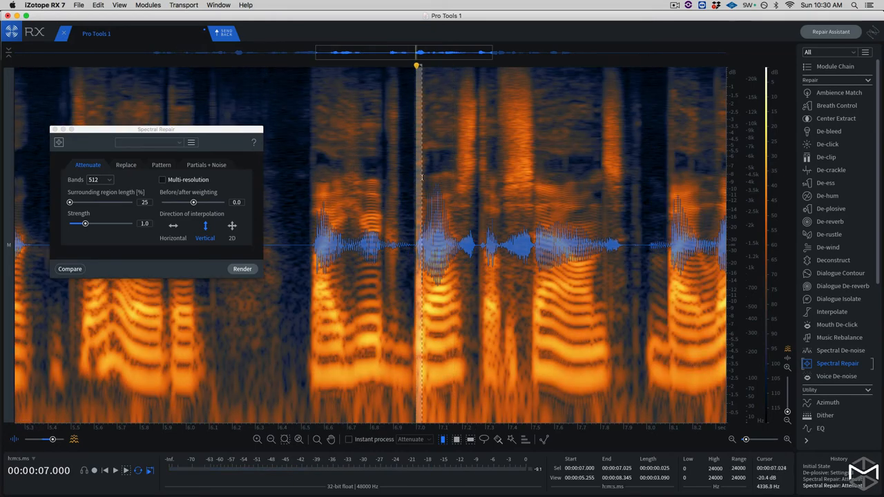
Step: Attenuate the plosive at 7 s and the remaining burst near 7.02 s
{"action": "left_click", "coordinate": [242, 269]}
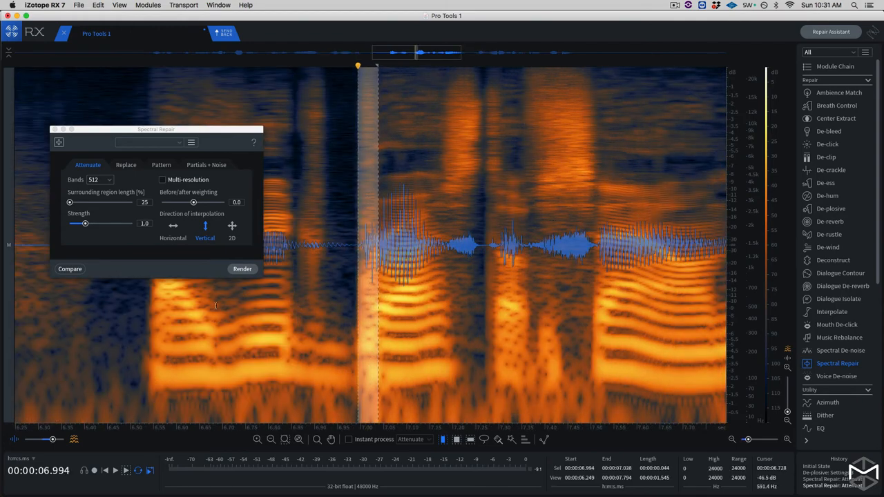
{"action": "left_click", "coordinate": [241, 269]}
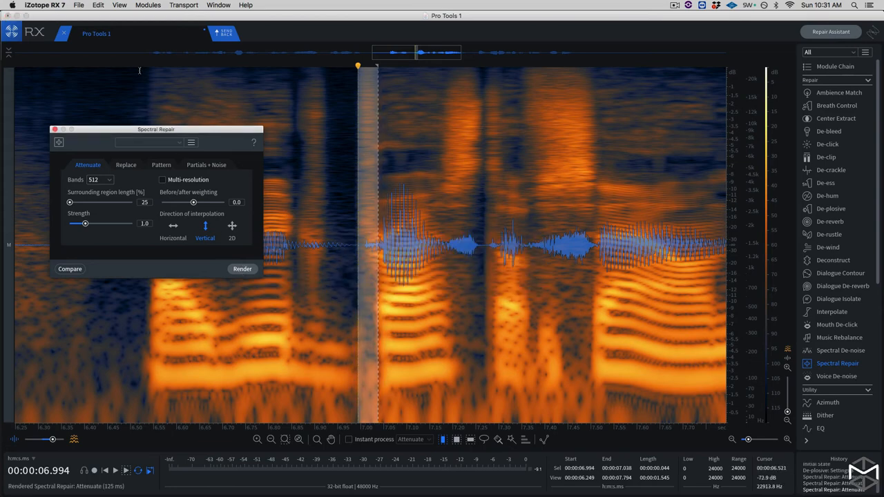
{"action": "left_click", "coordinate": [242, 268]}
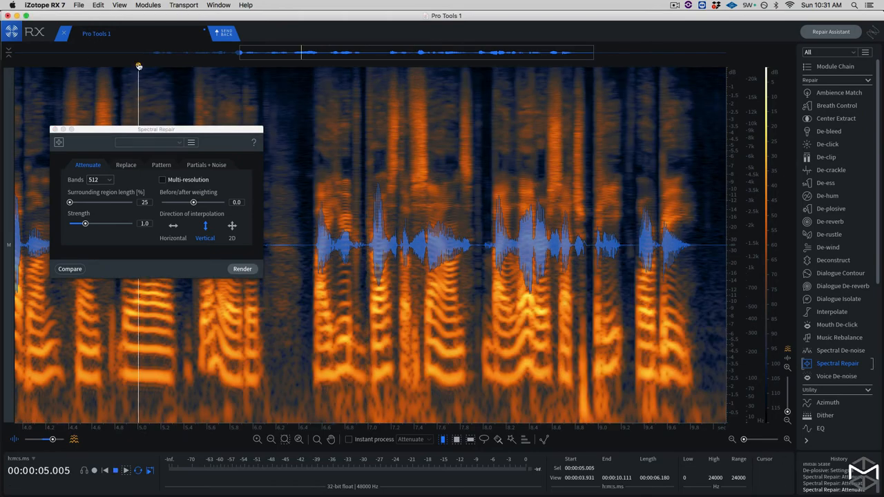
{"action": "left_click", "coordinate": [330, 65]}
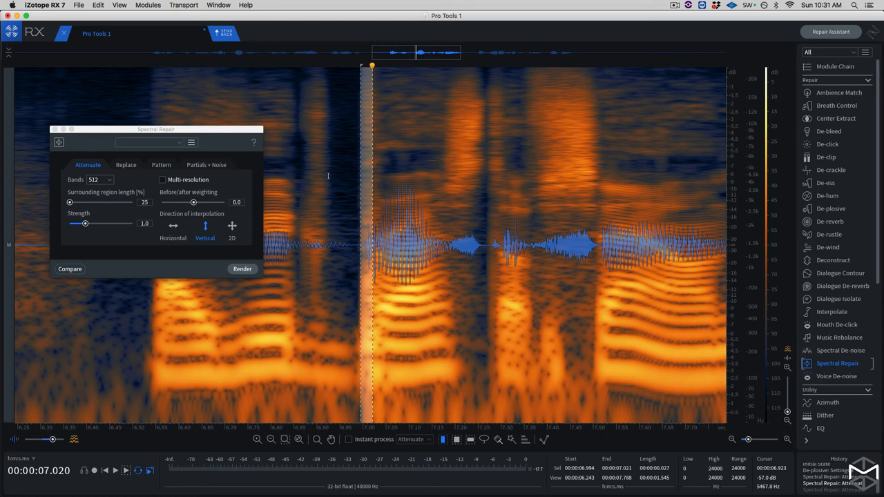
{"action": "left_click", "coordinate": [242, 268]}
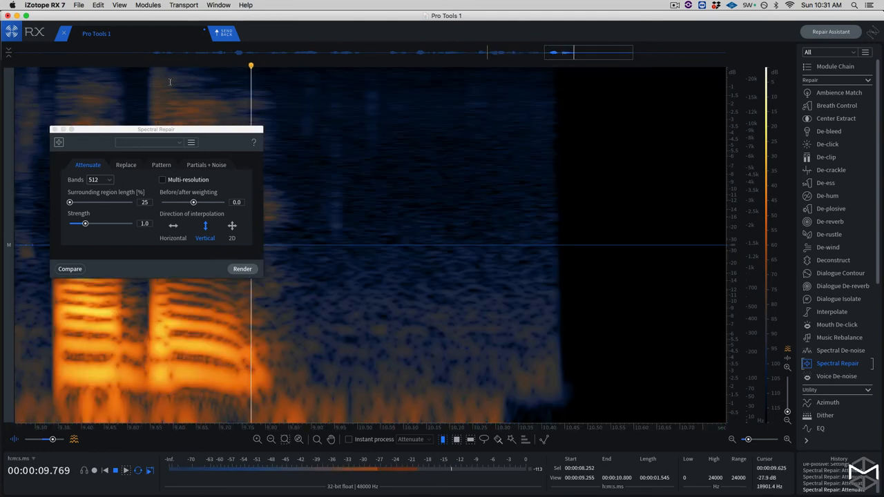
Step: Move the repair panel off the vocal and attenuate the plosive near 9.55 s
{"action": "left_click_drag", "start_coordinate": [156, 129], "coordinate": [507, 128]}
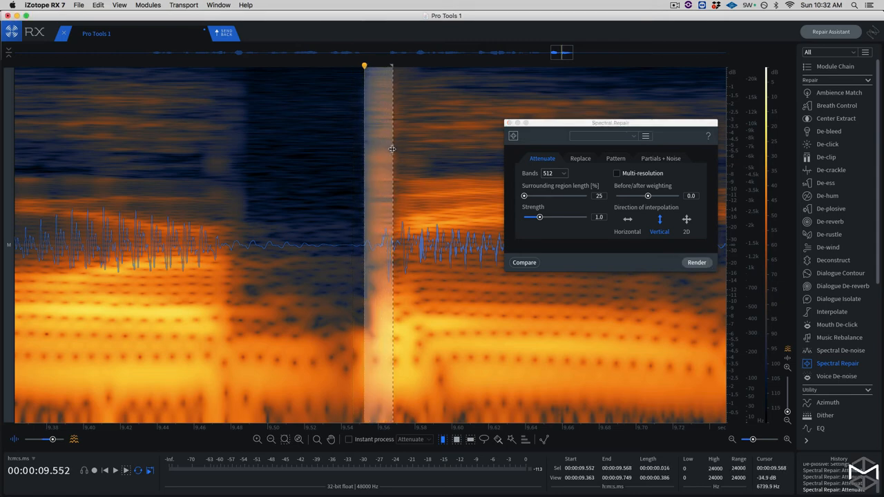
{"action": "left_click", "coordinate": [696, 263]}
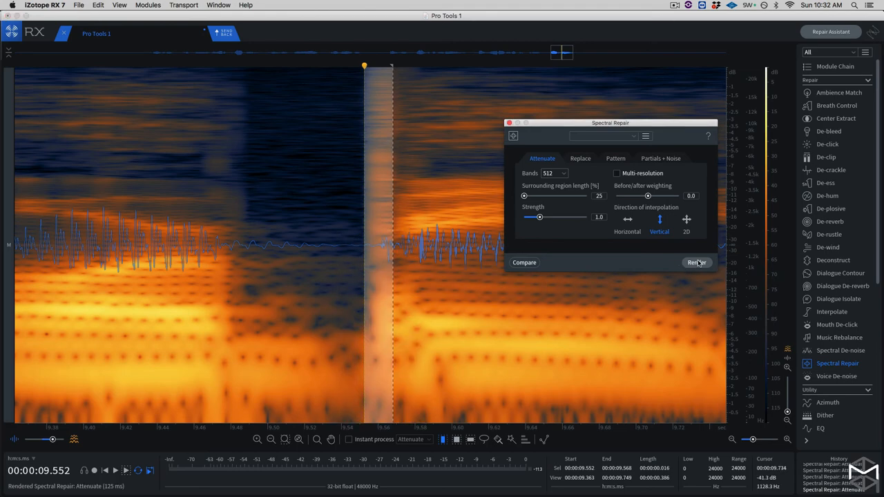
{"action": "left_click", "coordinate": [696, 263]}
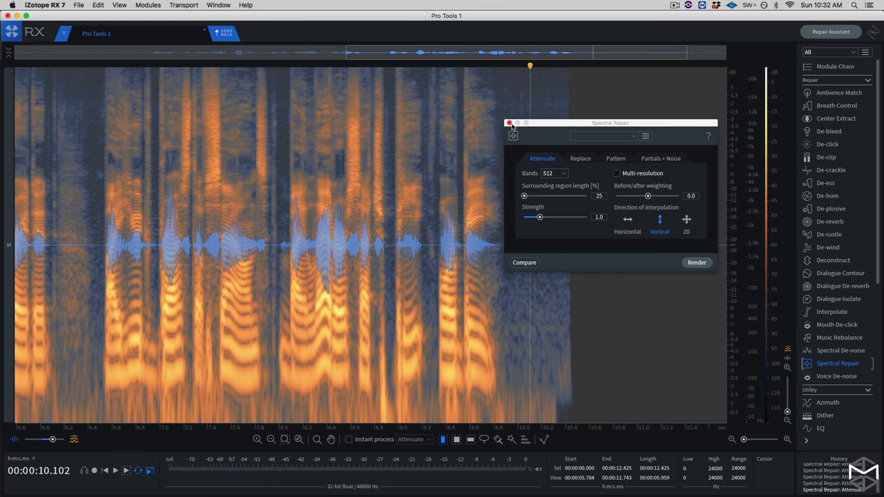
Step: Close the Spectral Repair module window
{"action": "left_click", "coordinate": [509, 123]}
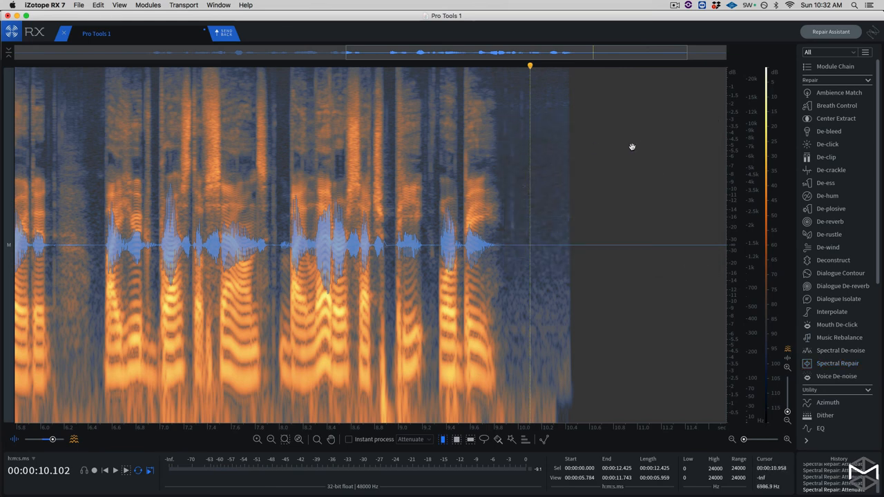
{"action": "mouse_move", "coordinate": [625, 145]}
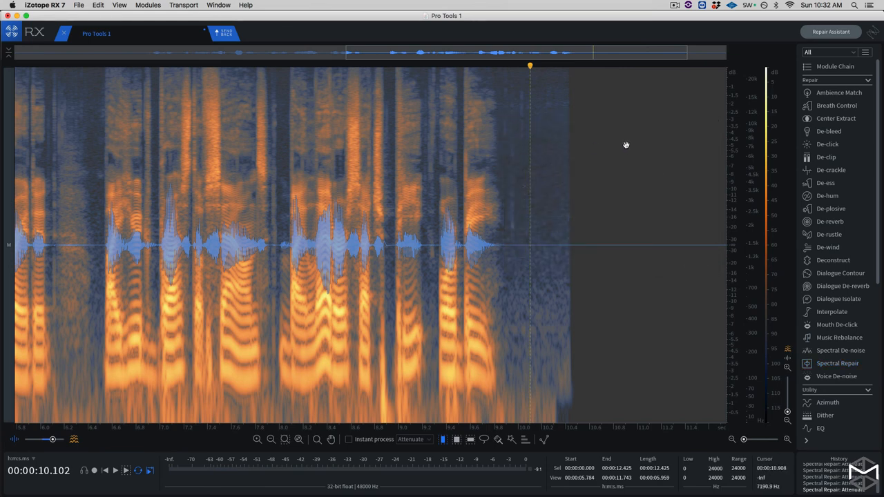
{"action": "mouse_move", "coordinate": [694, 170]}
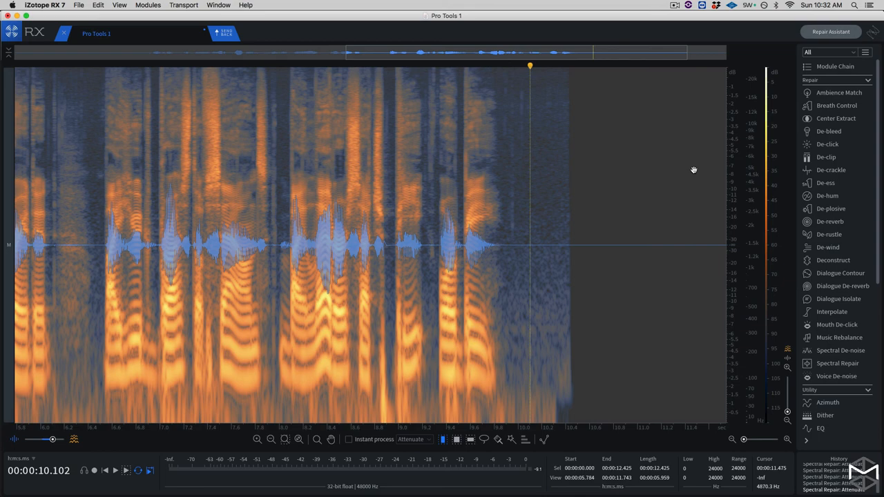
{"action": "mouse_move", "coordinate": [193, 96]}
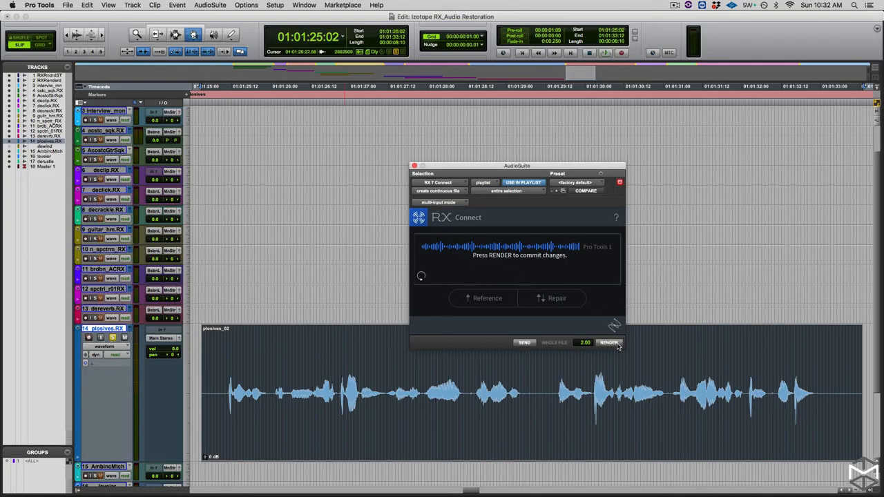
Step: Render the repaired vocal in RX Connect, compare playlists, then reselect plosives.RX
{"action": "left_click", "coordinate": [608, 342]}
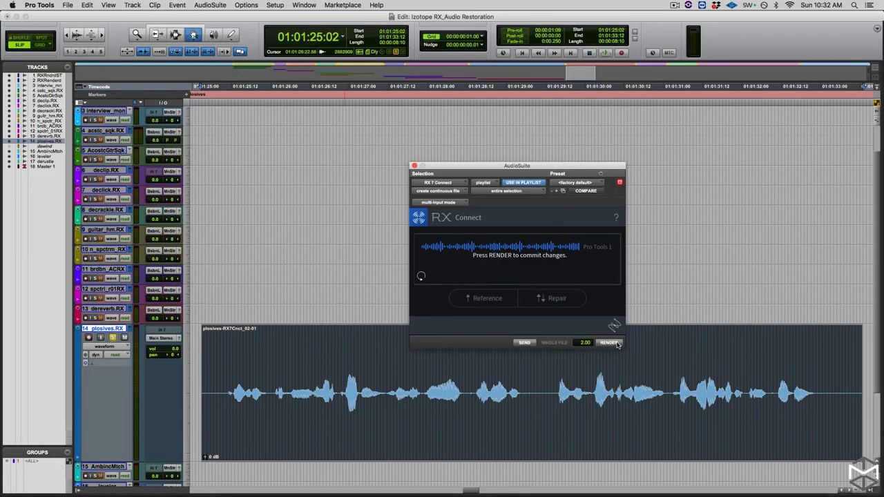
{"action": "left_click", "coordinate": [609, 343]}
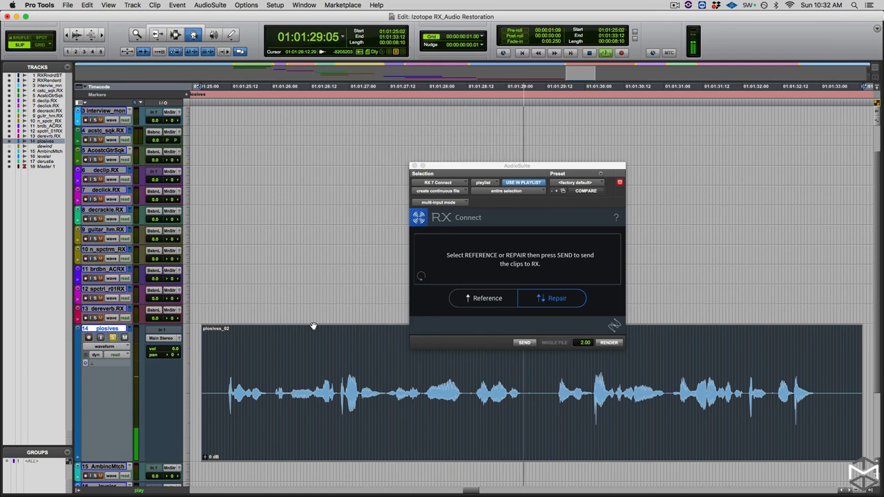
{"action": "left_click", "coordinate": [132, 337]}
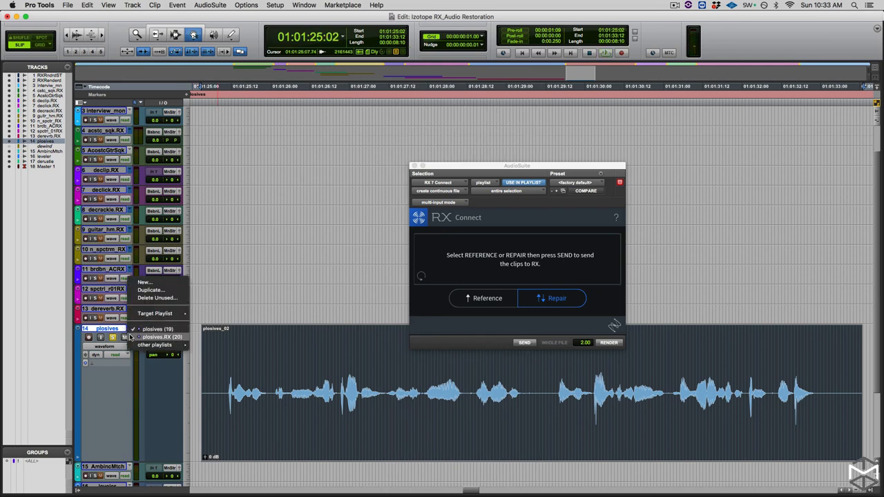
{"action": "left_click", "coordinate": [162, 337]}
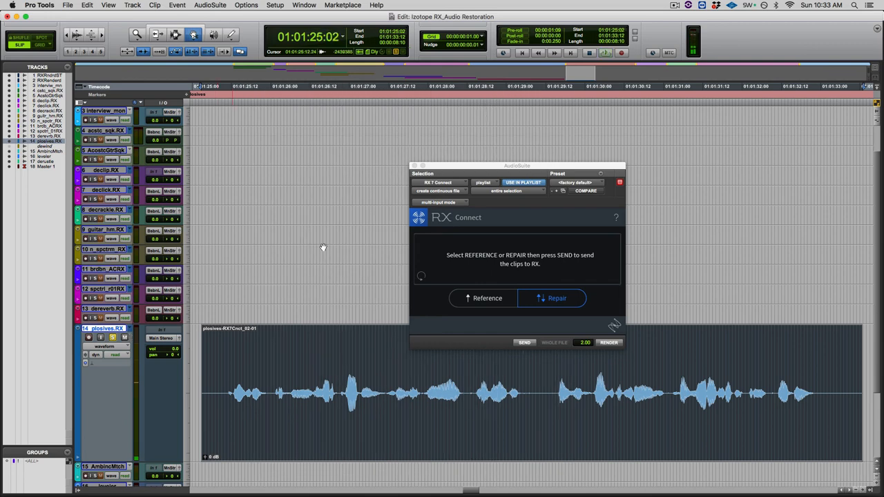
{"action": "left_click_drag", "start_coordinate": [517, 166], "coordinate": [513, 122]}
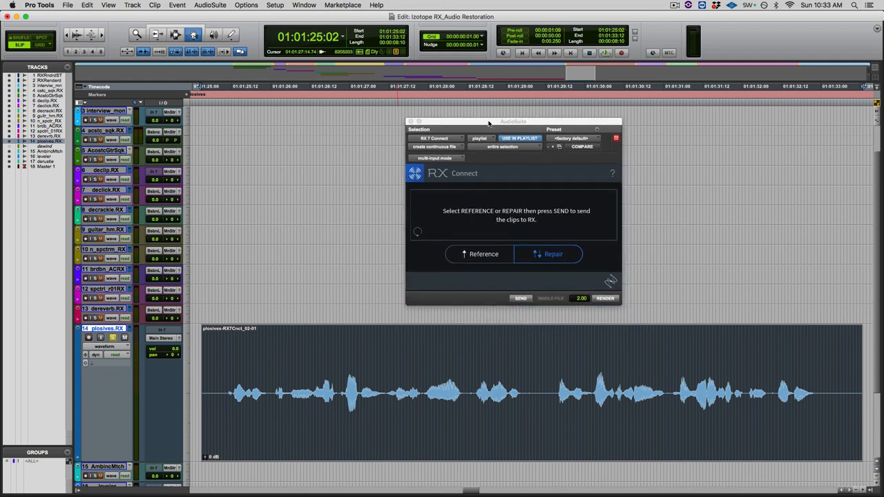